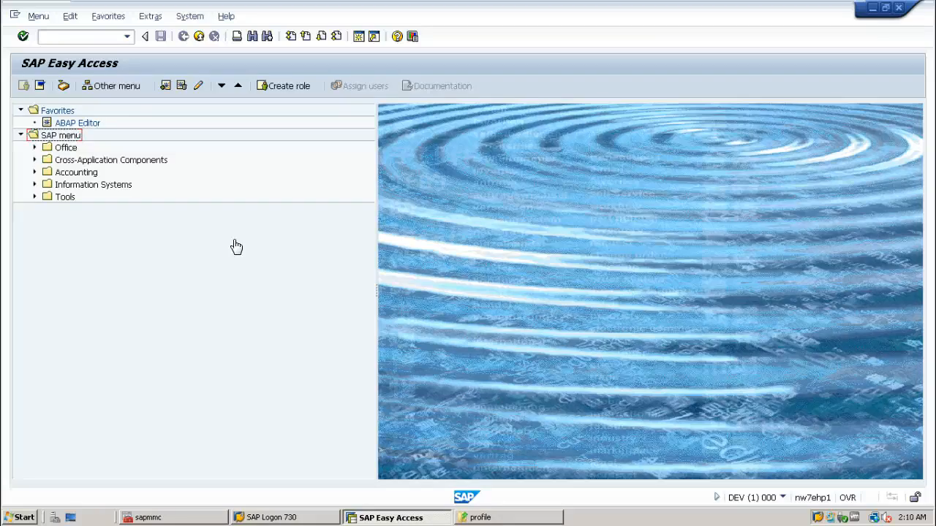
Log off the SAP session via System menu and close the profile folder window.
click(189, 15)
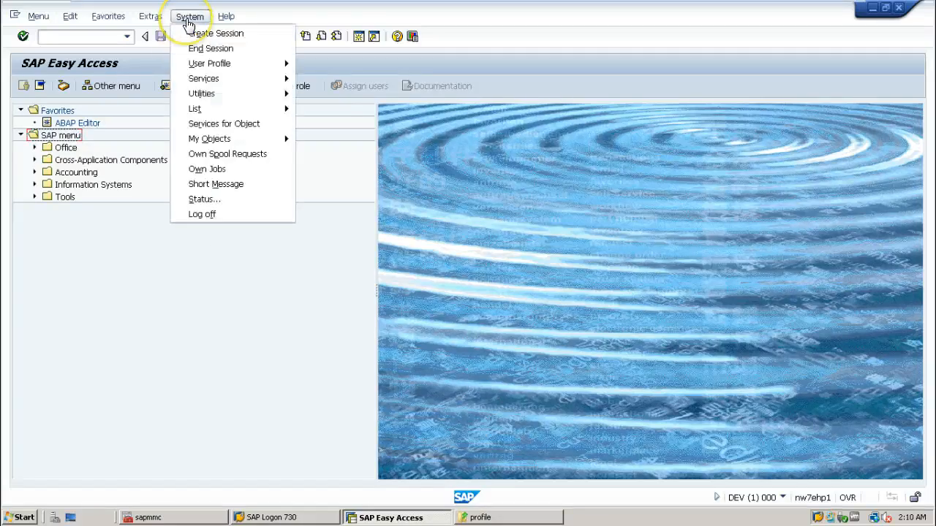
click(202, 213)
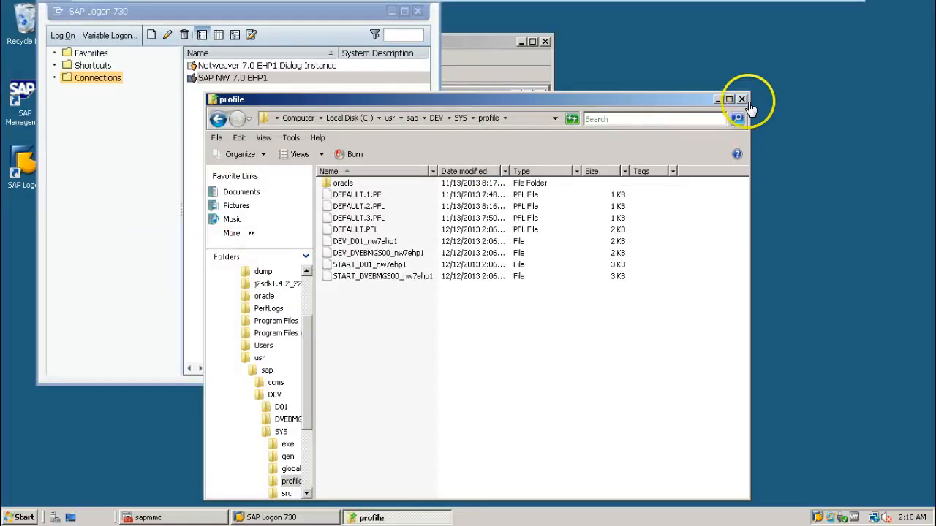
click(741, 99)
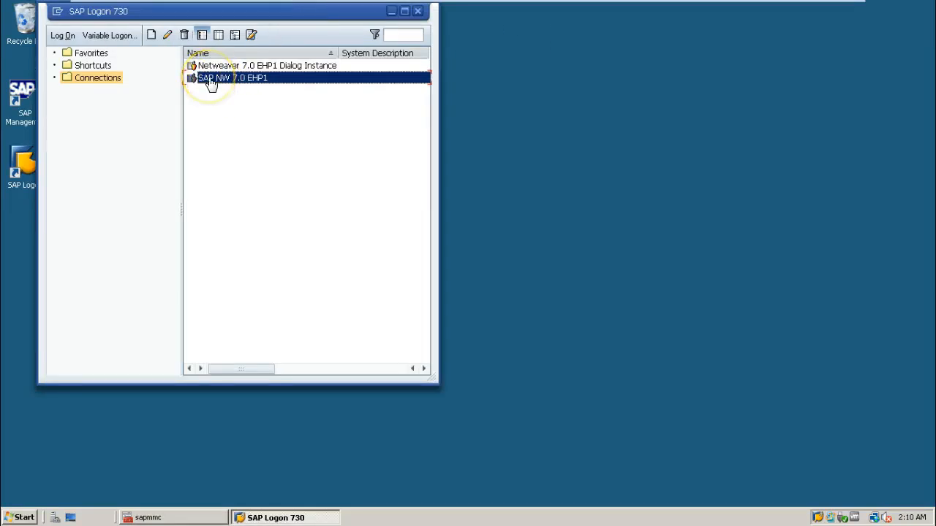
Log on to SAP NW 7.0 EHP1 as user ddic in client 001.
double_click(219, 77)
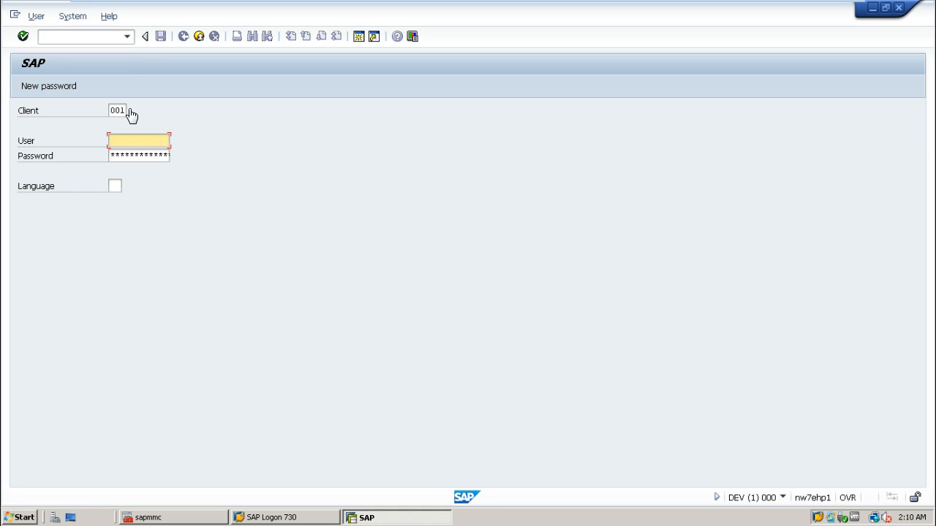
text(ddic)
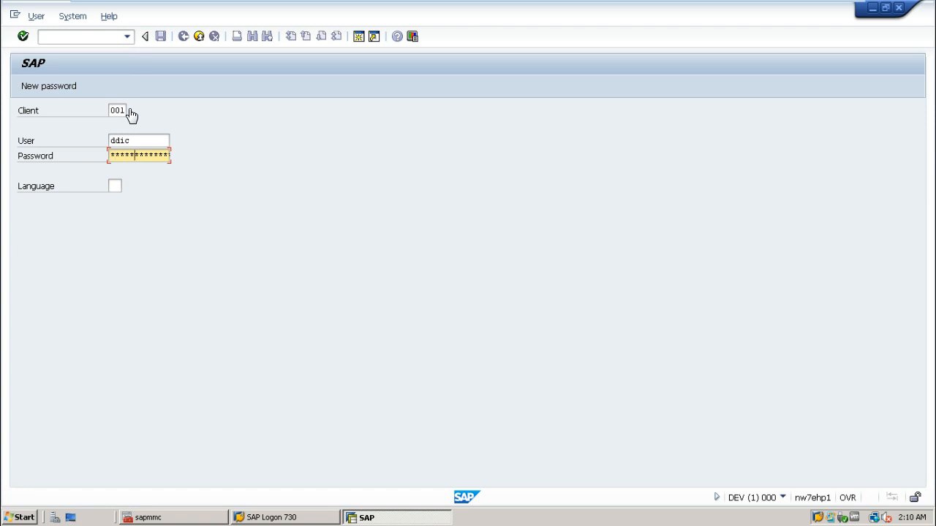
key(Enter)
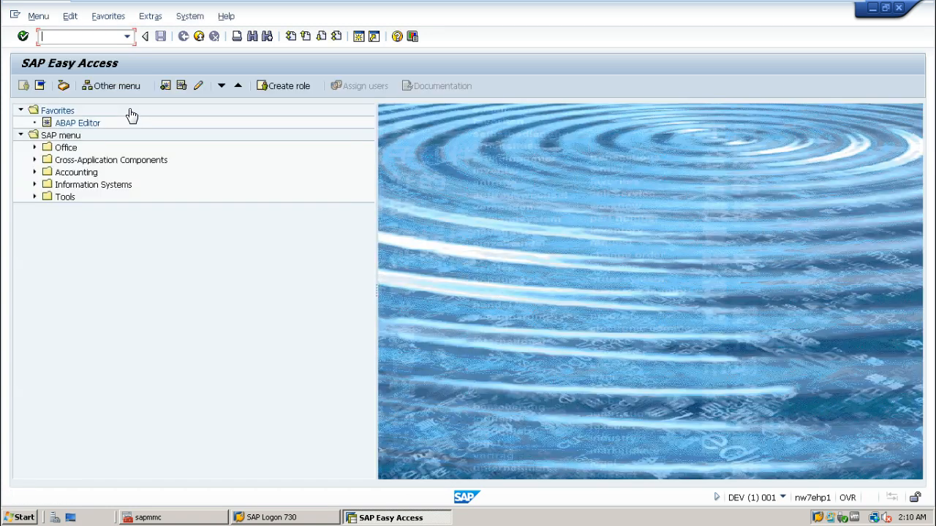
Run transaction RZ10 from the command field to reach Edit Profiles.
click(84, 35)
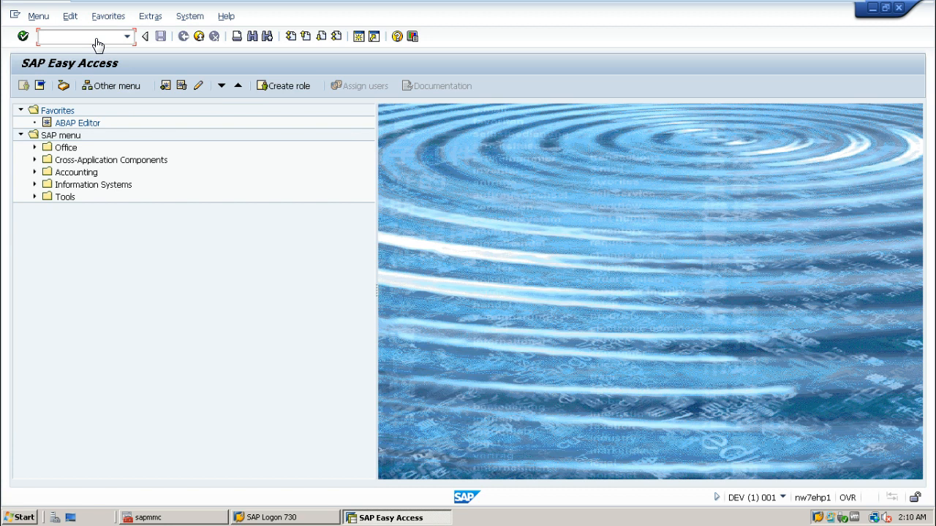
text(r)
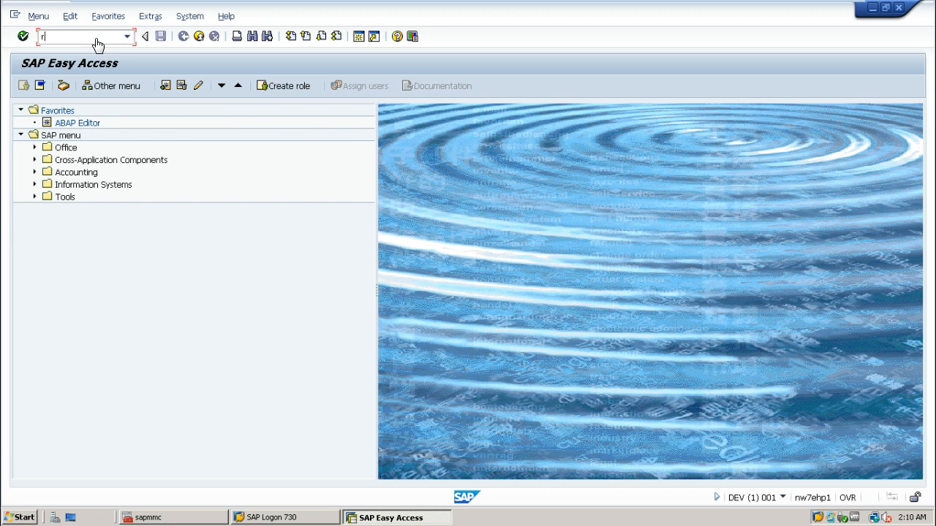
key(Enter)
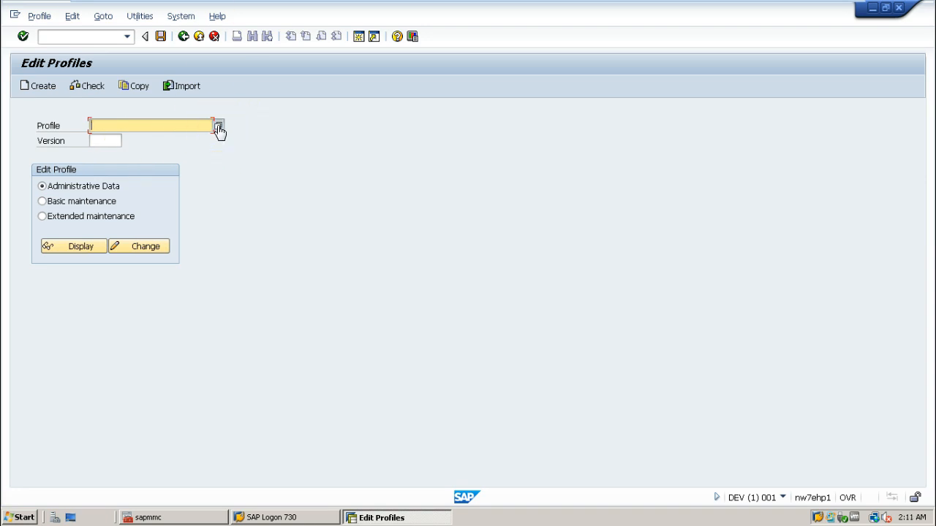
Pick the DEFAULT profile and open it in extended maintenance change mode.
click(220, 124)
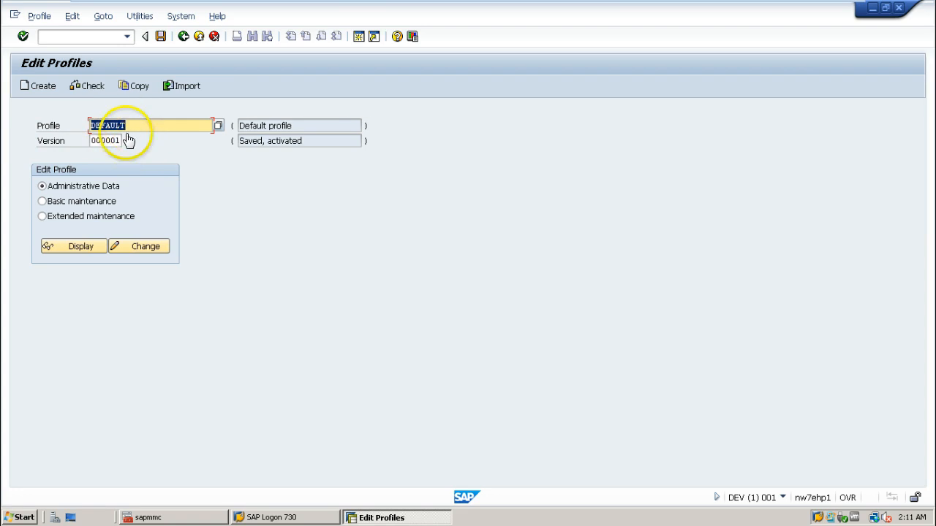
mouse_move(109, 149)
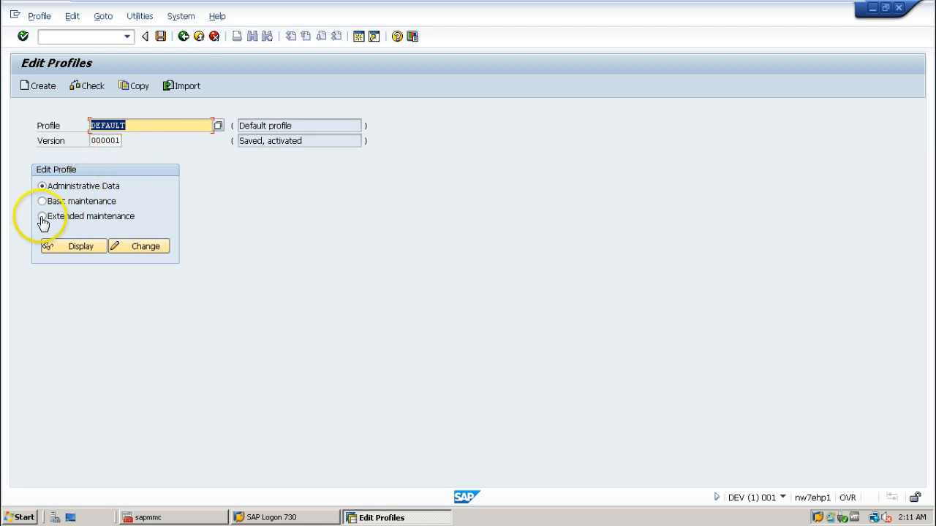
click(41, 216)
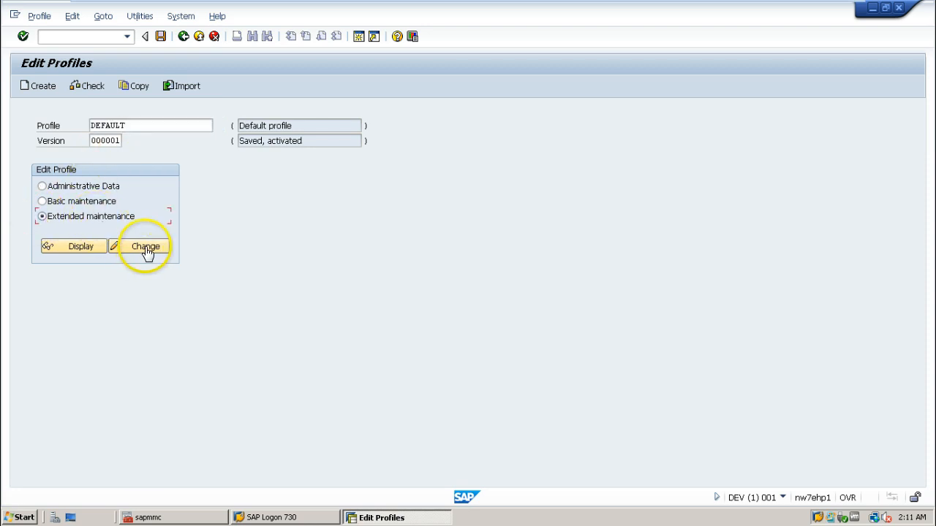
click(145, 246)
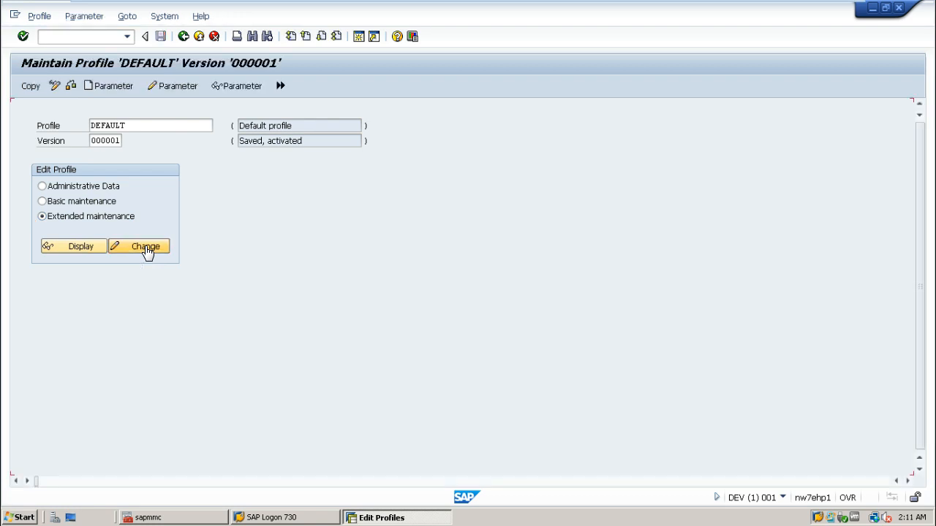
Show the DEFAULT profile parameters and select login/system_client (value 001).
click(139, 245)
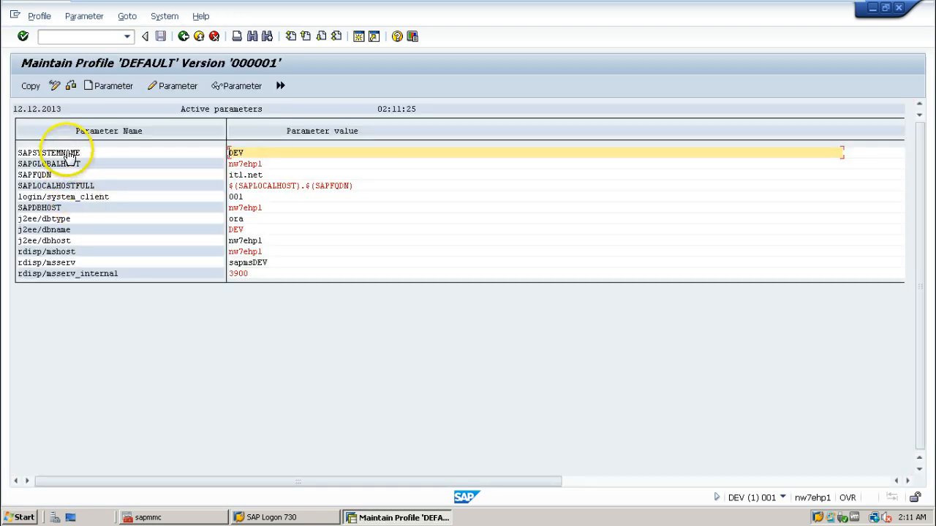
mouse_move(238, 191)
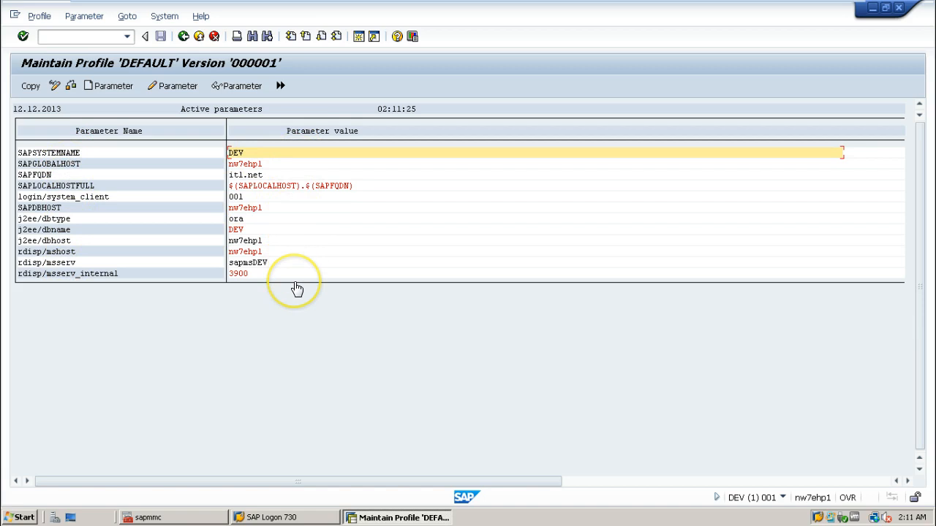
mouse_move(125, 200)
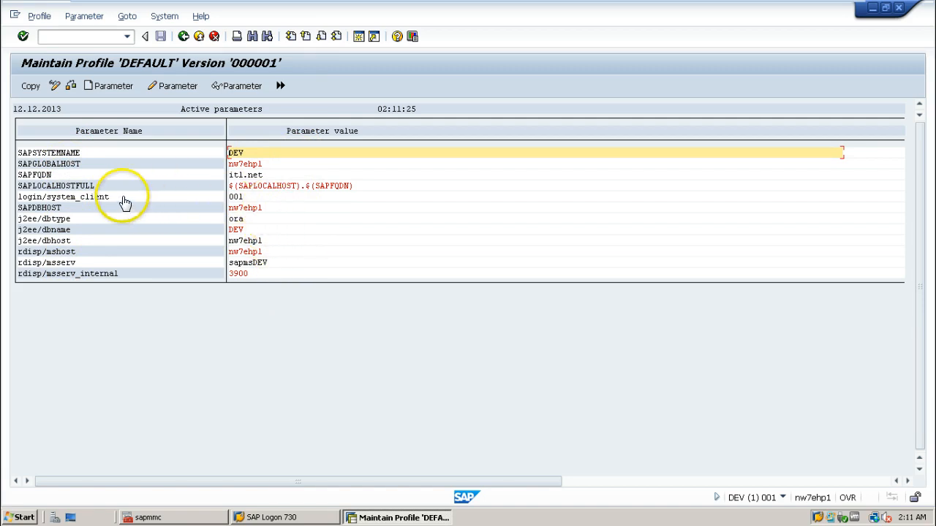
click(73, 196)
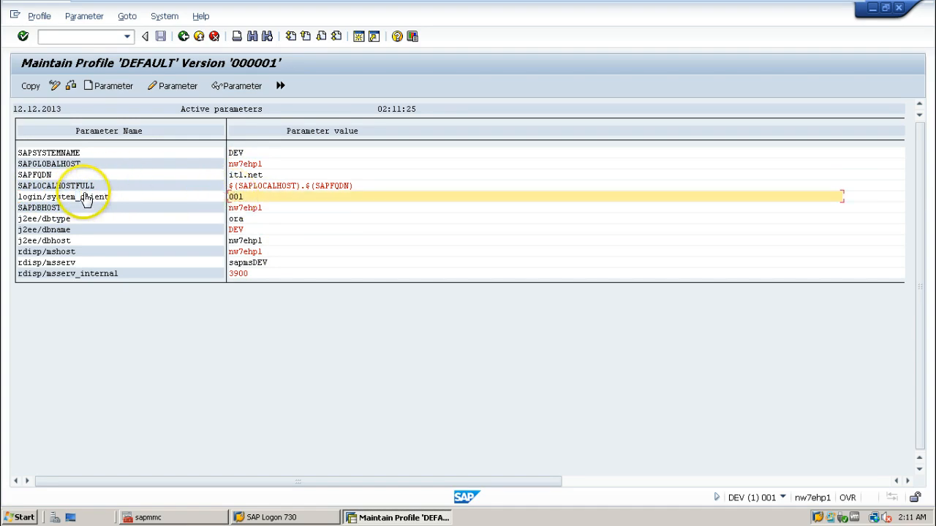
Replace login/system_client value 001 with 000 and copy it in.
double_click(73, 196)
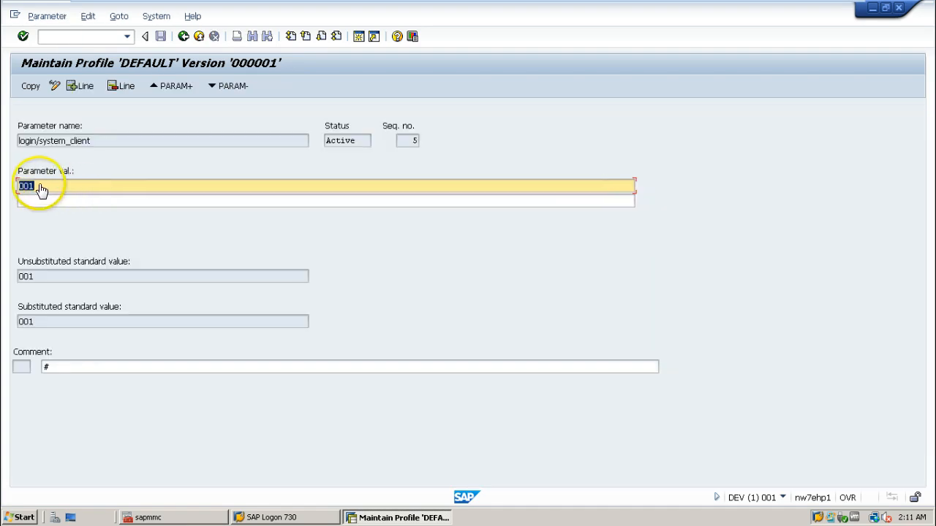
mouse_move(39, 194)
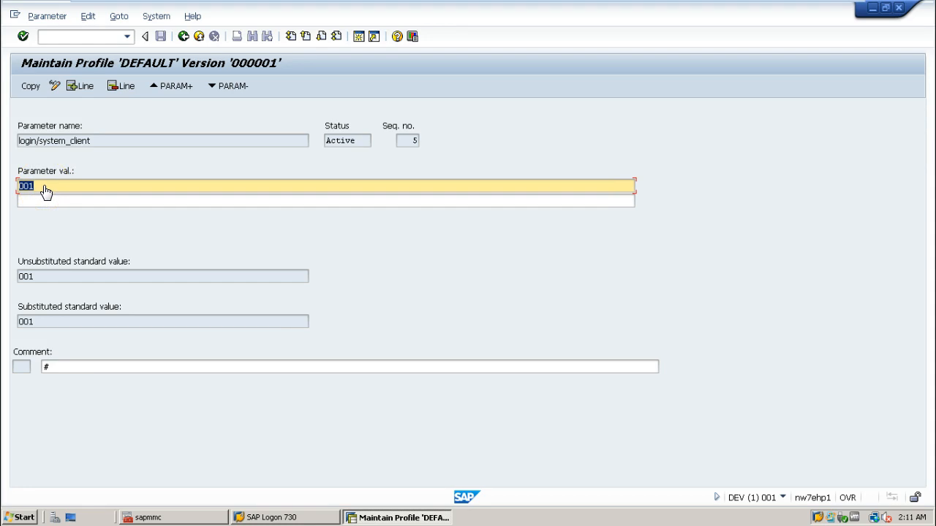
text(000)
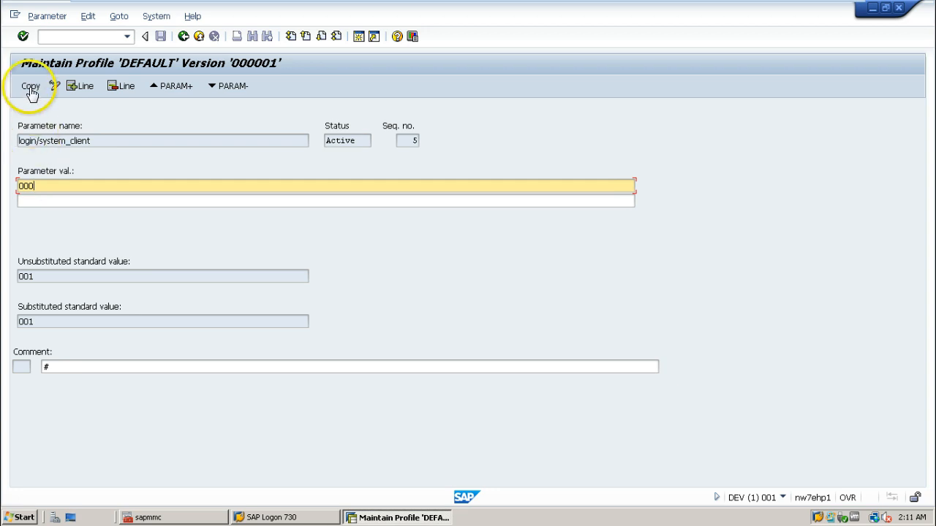
click(29, 85)
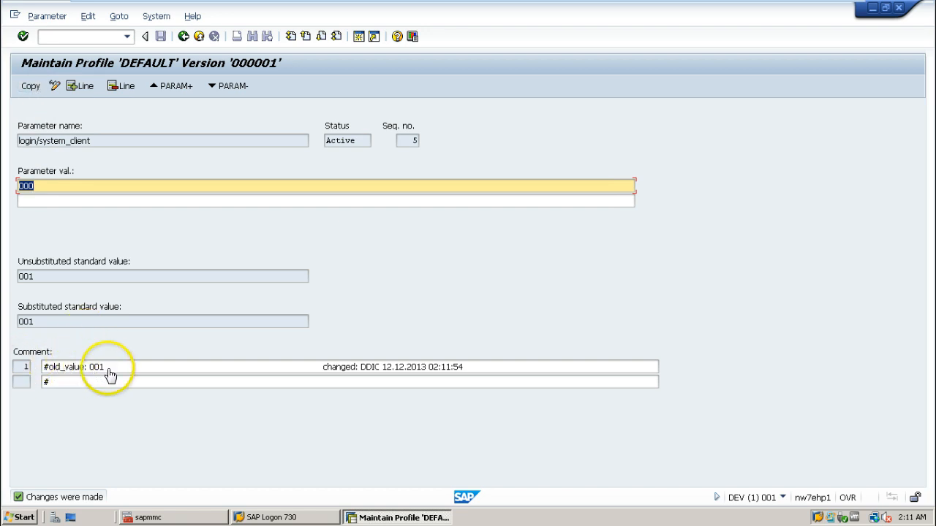
mouse_move(62, 389)
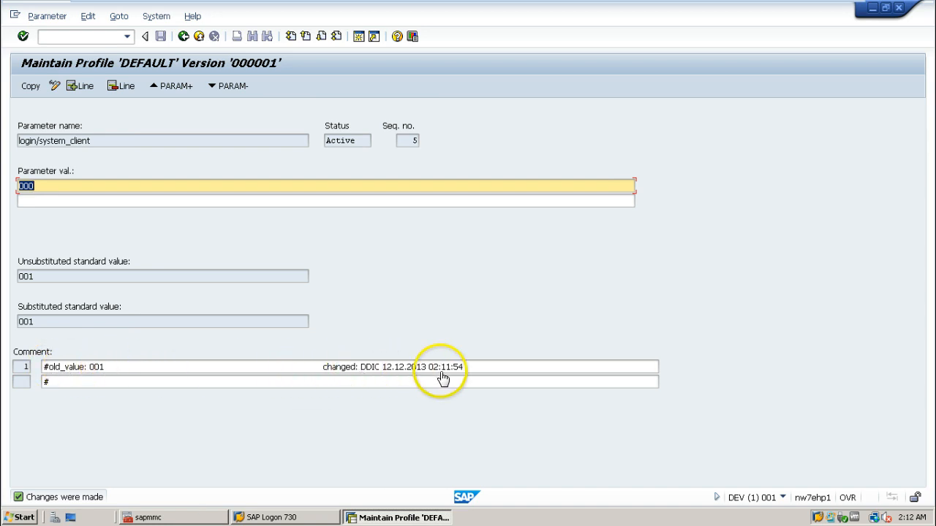
mouse_move(453, 387)
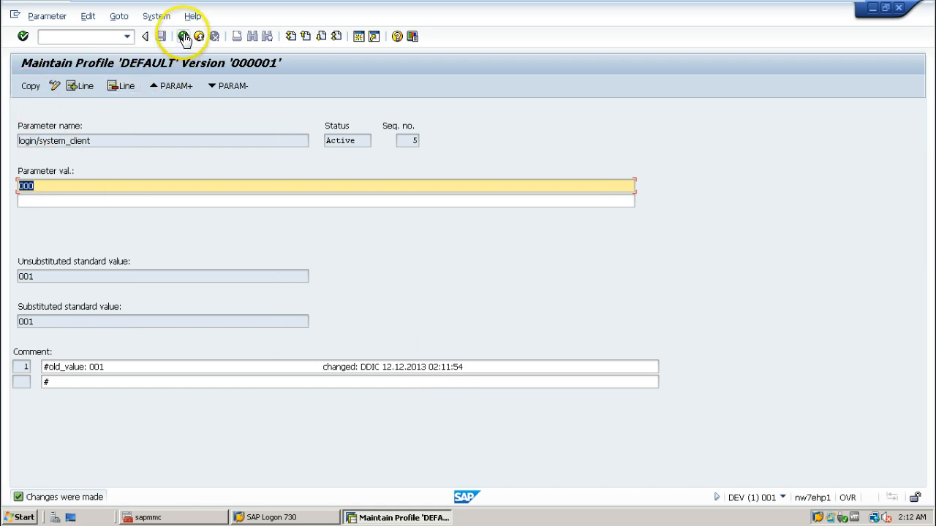
Transfer the changed parameters and go back to the Edit Profiles overview.
click(181, 33)
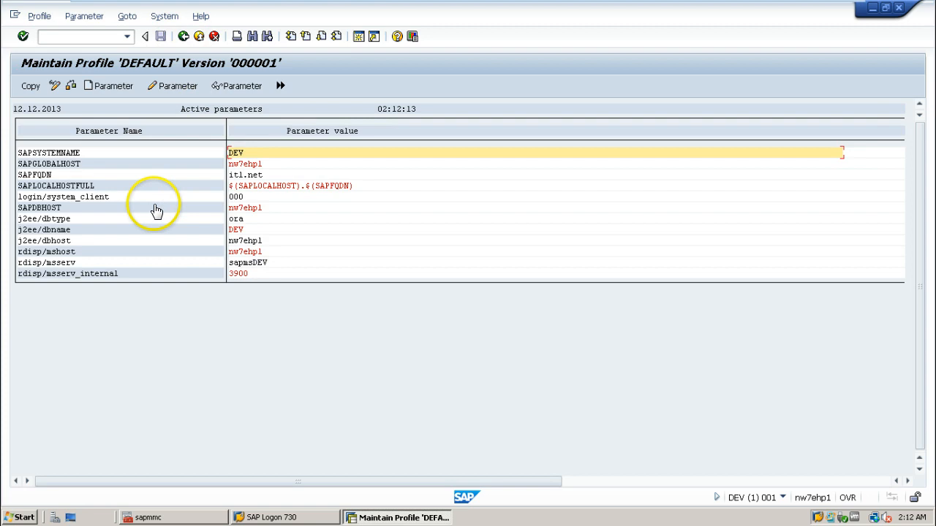
mouse_move(31, 85)
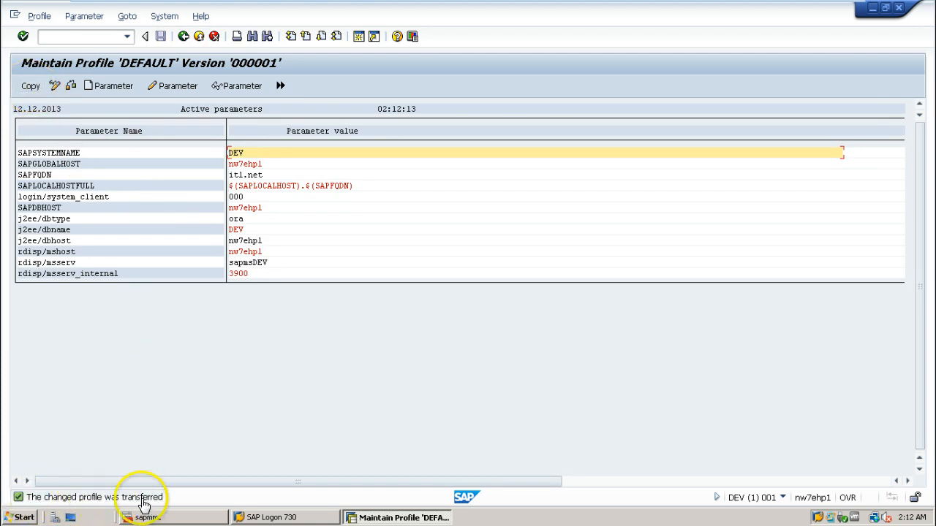
mouse_move(158, 376)
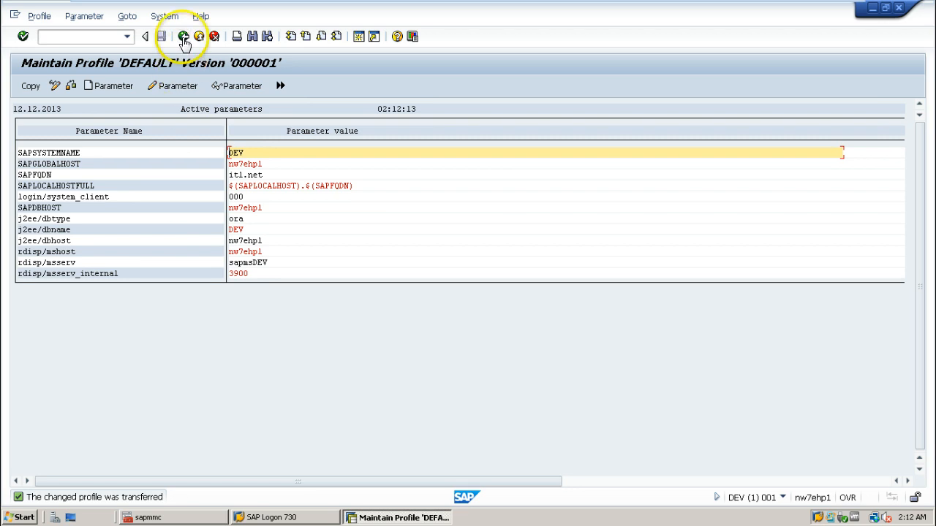
click(182, 36)
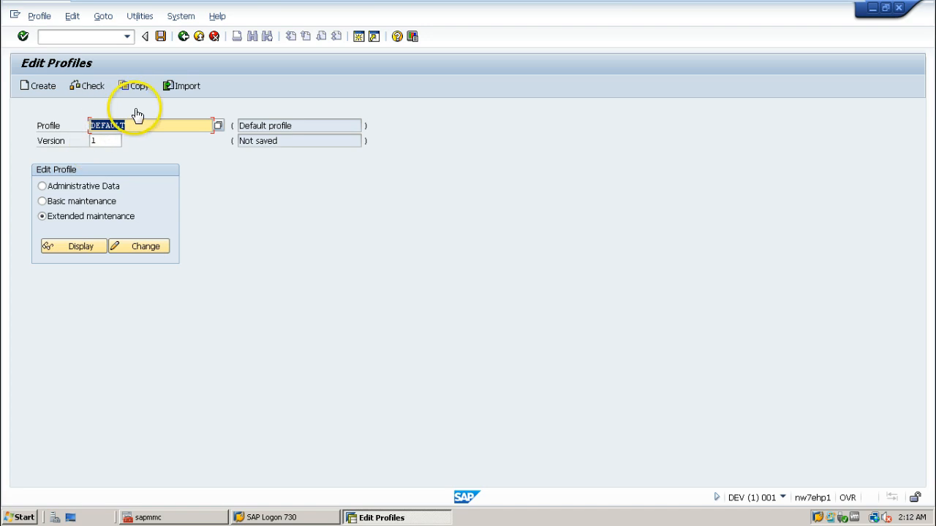
mouse_move(244, 148)
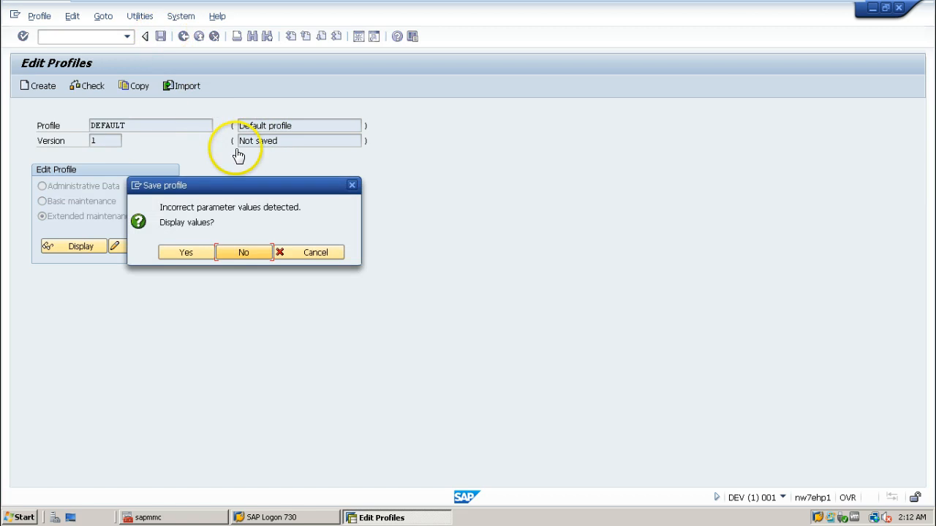
mouse_move(252, 147)
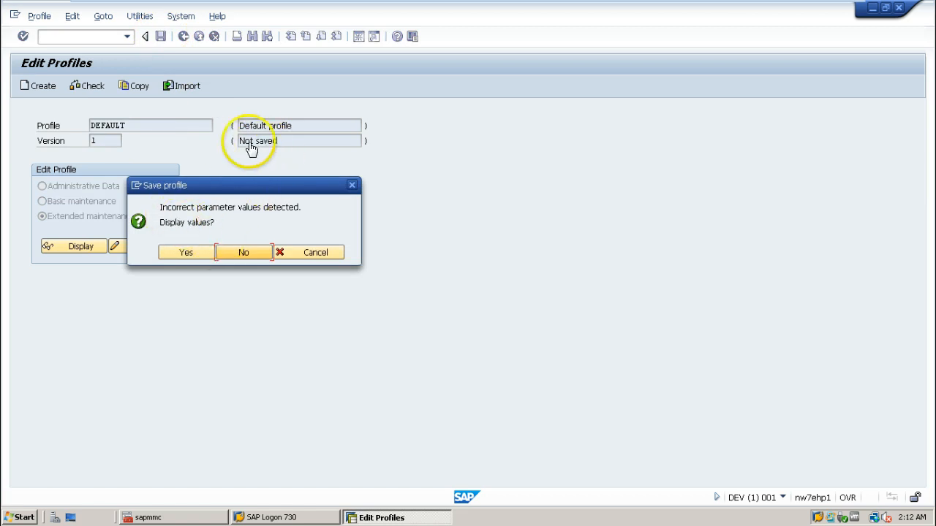
mouse_move(219, 220)
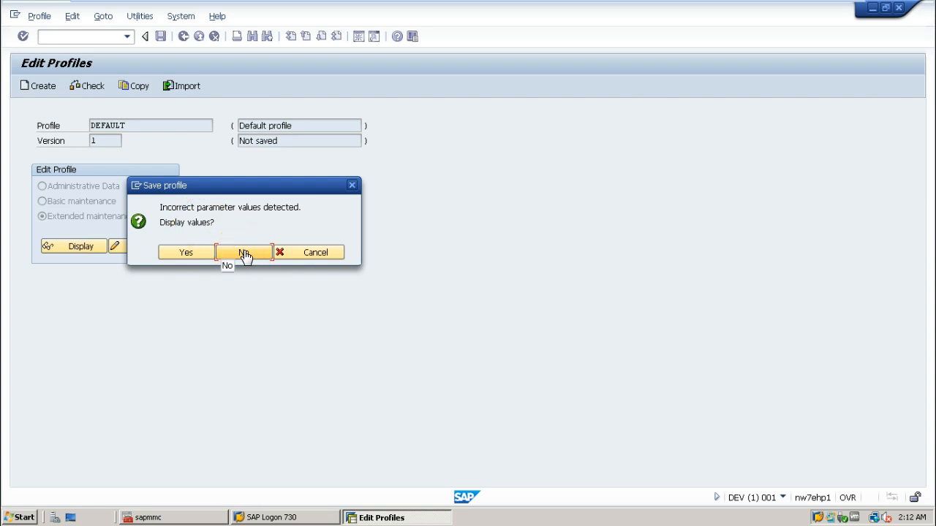
Decline showing incorrect values, activate DEFAULT version 2, and acknowledge the confirmation and restart caution.
click(243, 252)
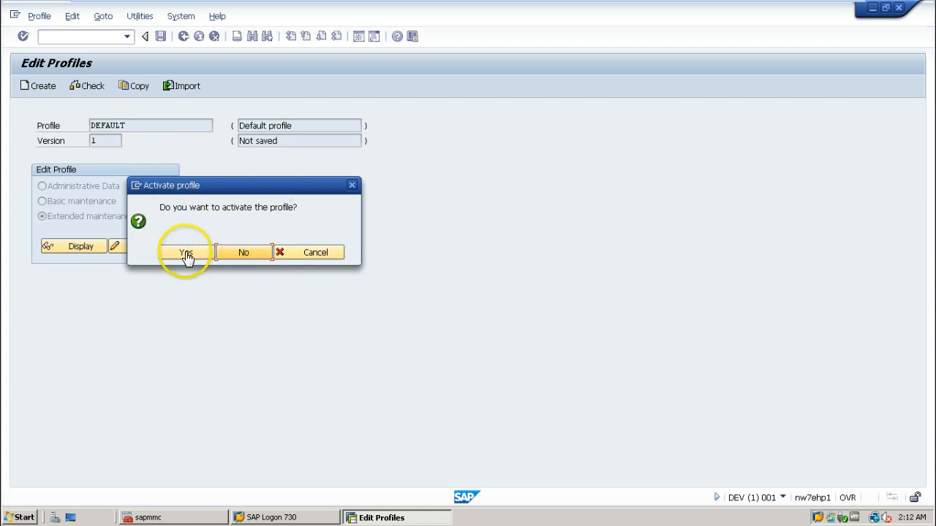
click(185, 252)
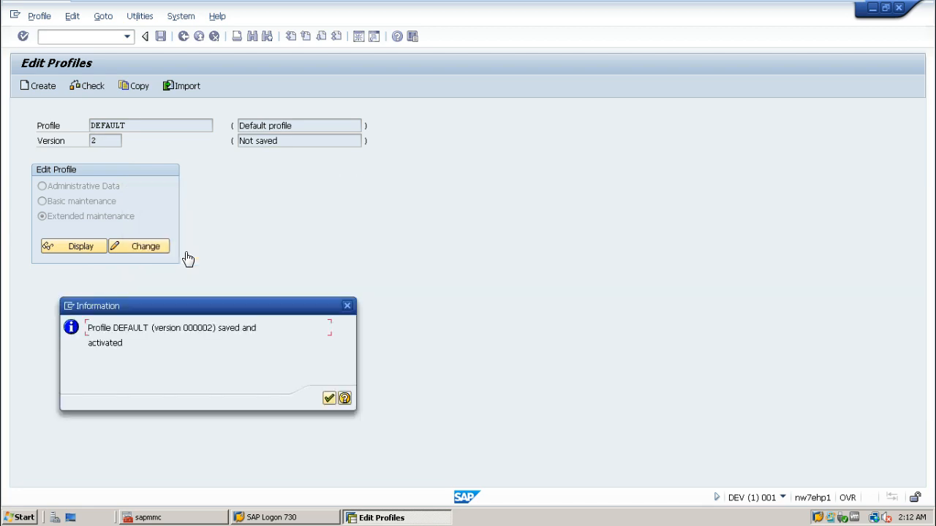
mouse_move(90, 150)
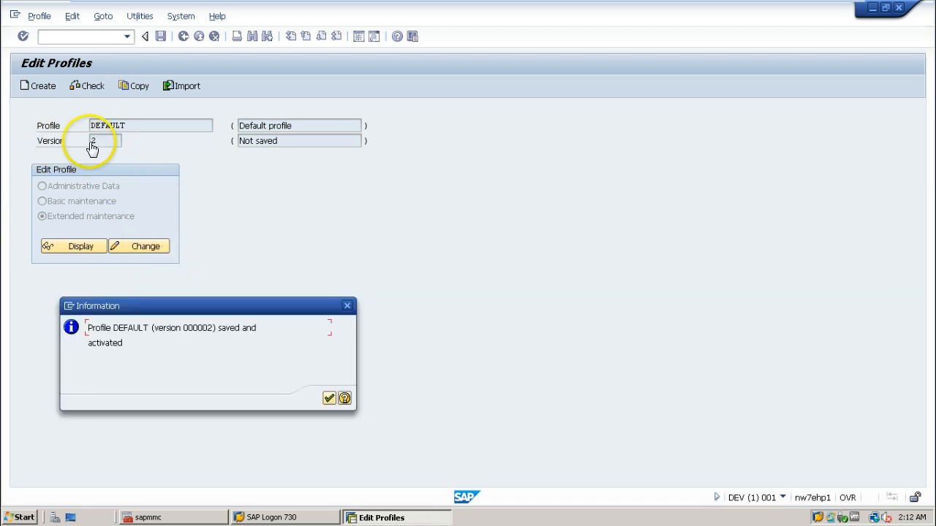
mouse_move(101, 148)
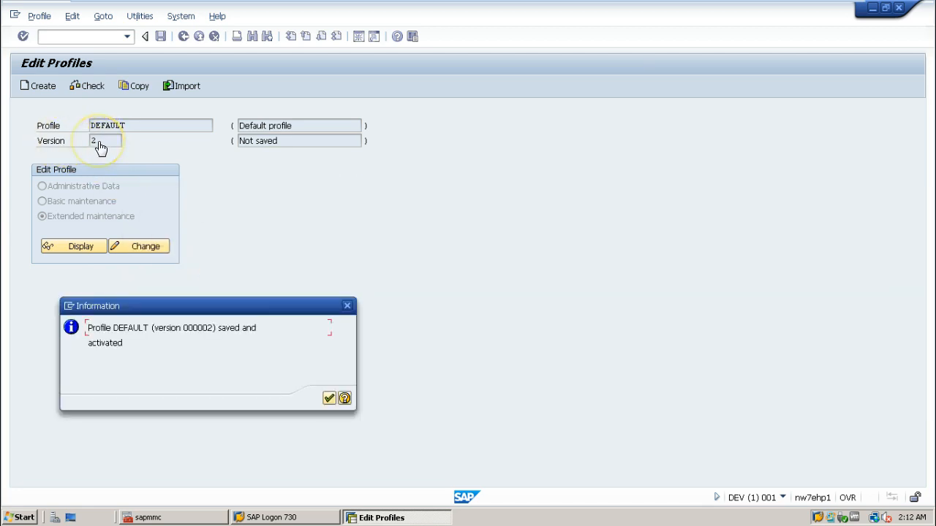
mouse_move(132, 217)
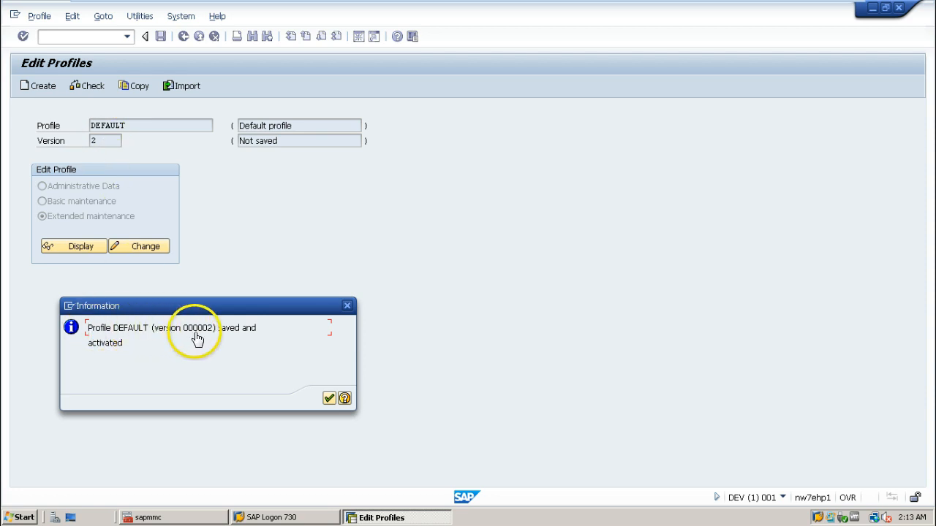
mouse_move(256, 335)
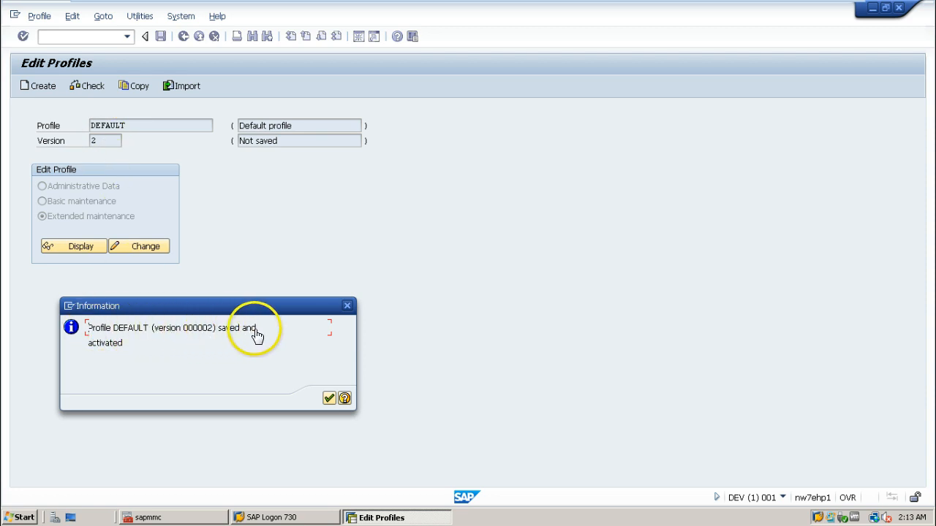
mouse_move(329, 398)
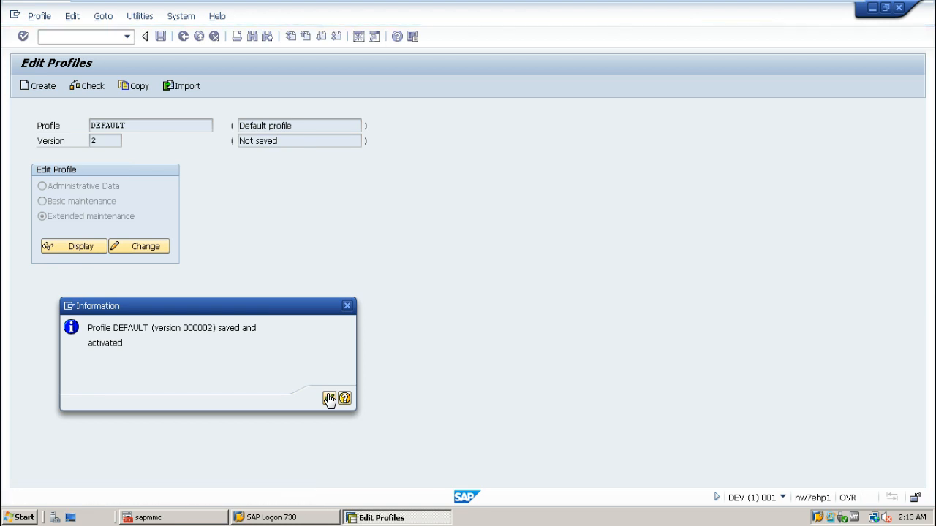
click(329, 399)
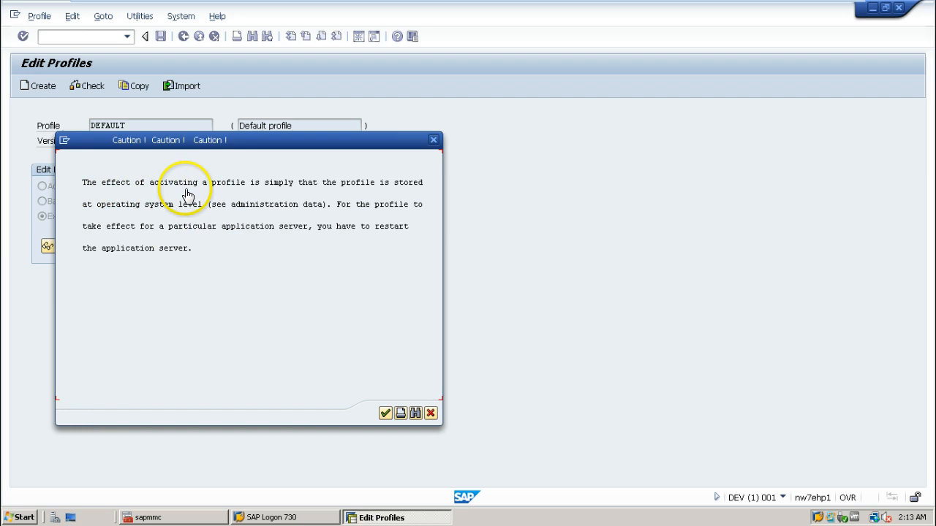
mouse_move(336, 192)
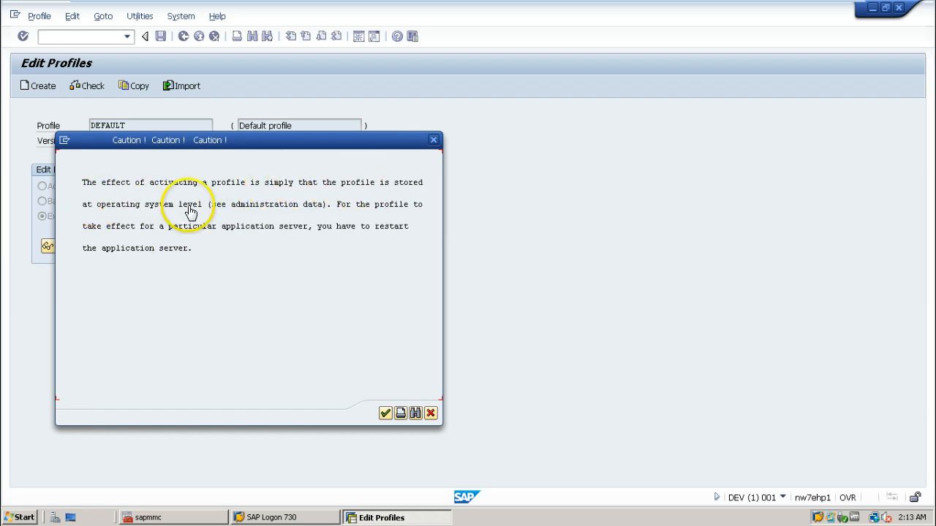
mouse_move(316, 211)
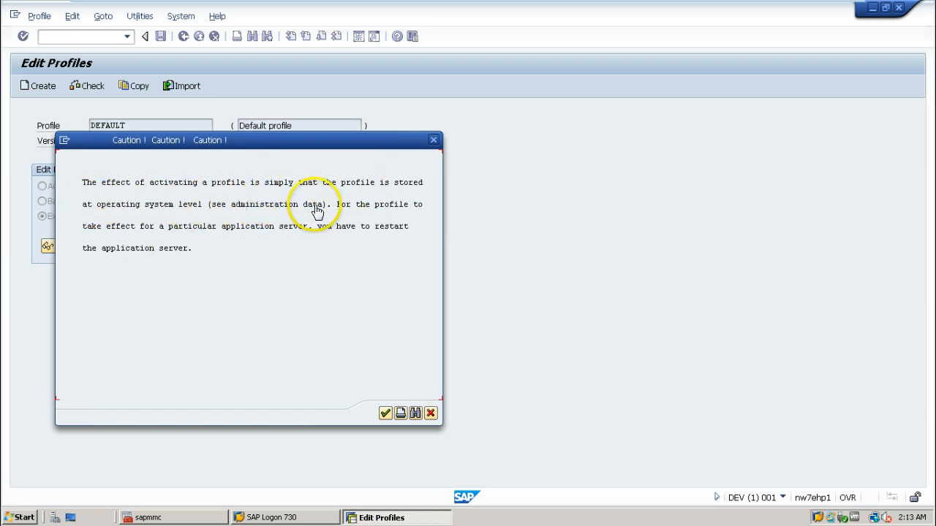
mouse_move(109, 232)
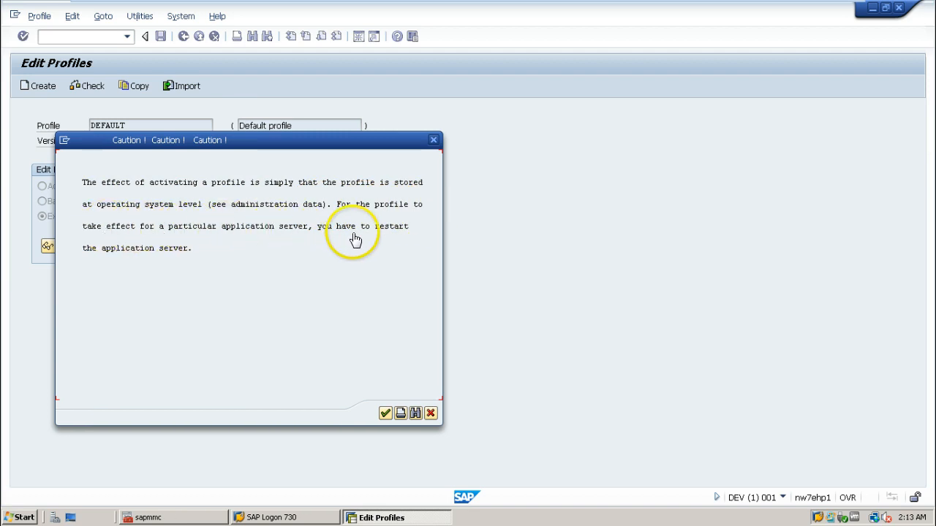
mouse_move(216, 258)
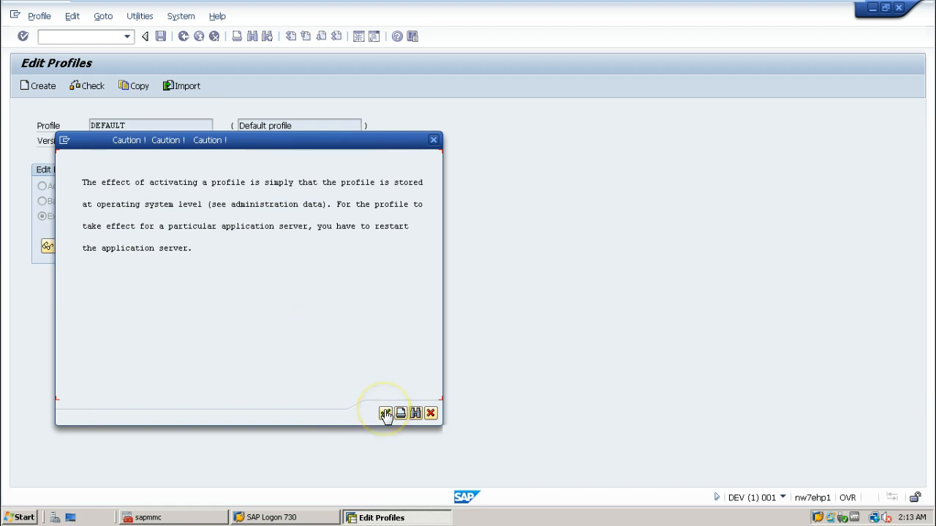
click(385, 414)
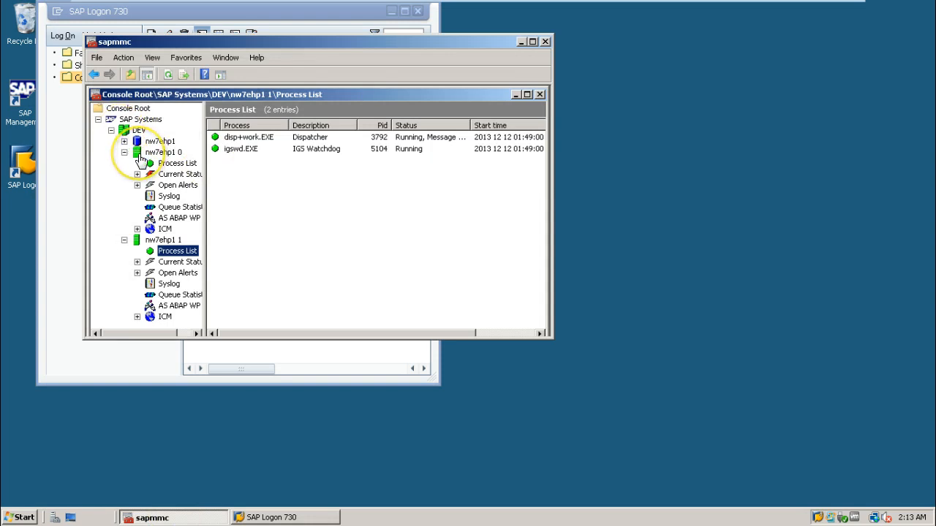
Open the stop/restart context menu on the DEV system in sapmmc.
right_click(140, 130)
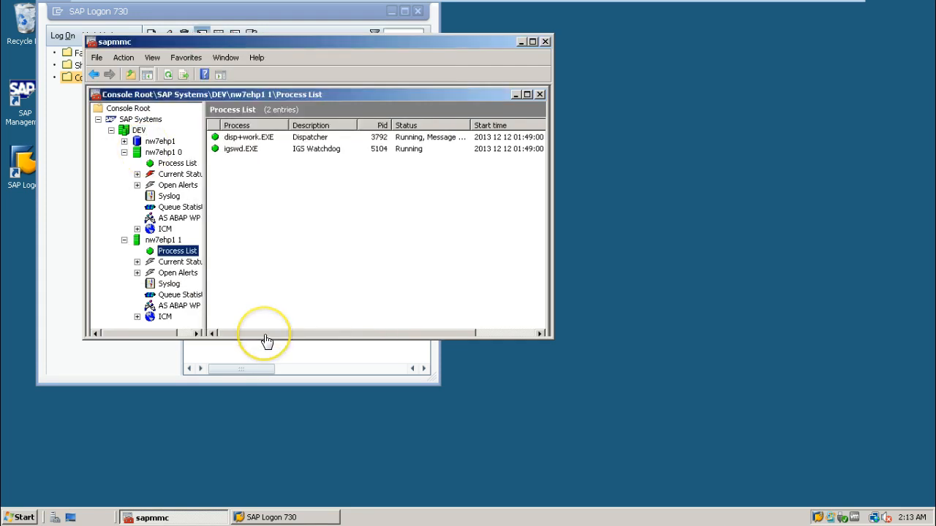
mouse_move(184, 206)
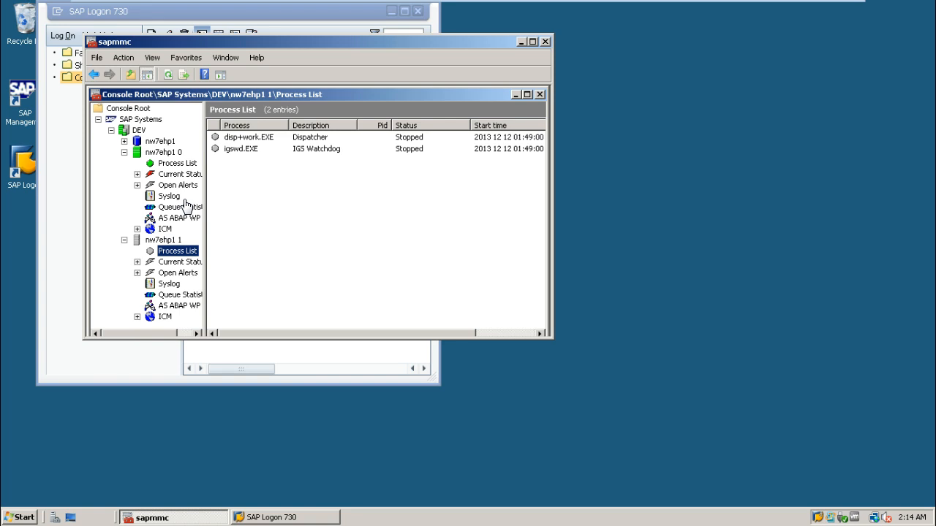
Check nw7ehp1 0's work process table and process list for stopped processes.
click(179, 217)
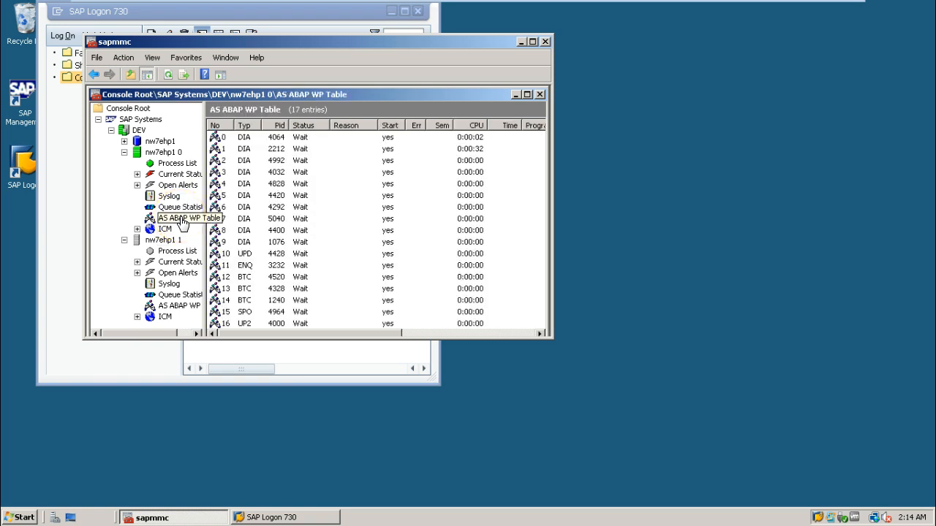
click(177, 162)
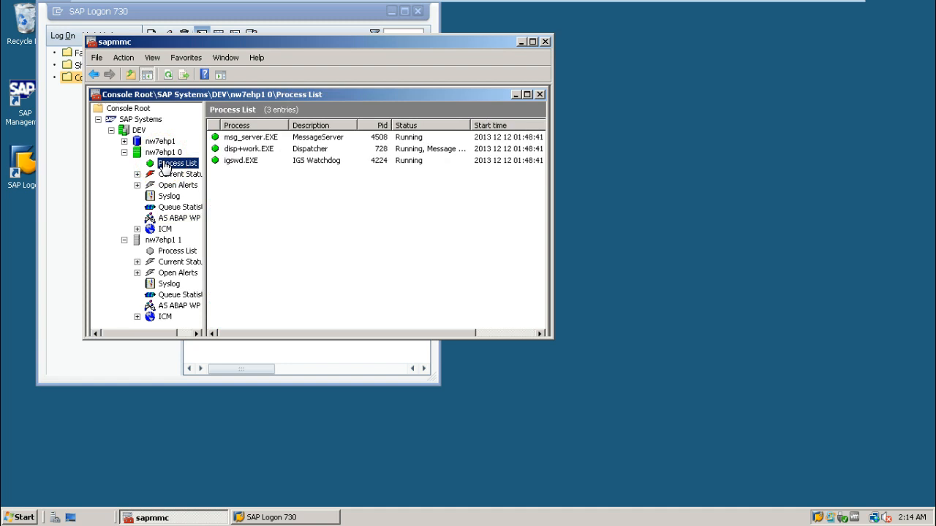
click(179, 217)
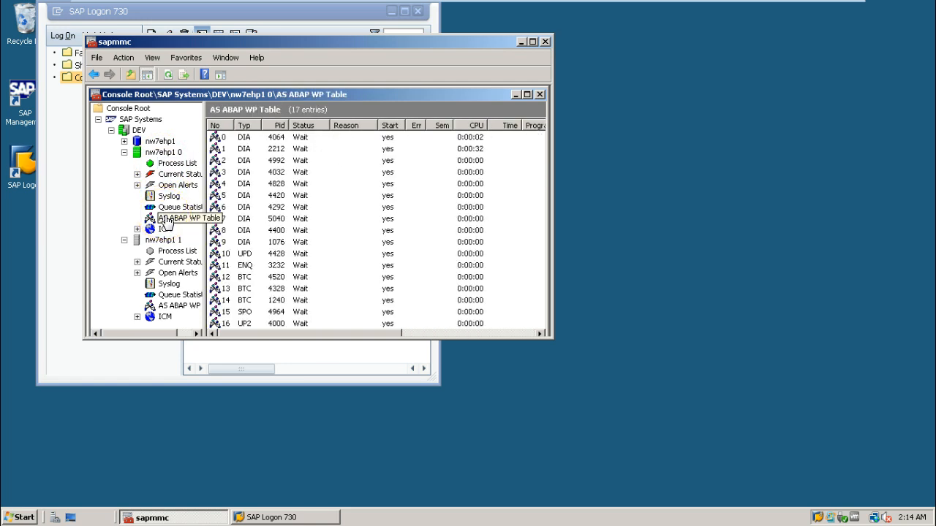
click(179, 218)
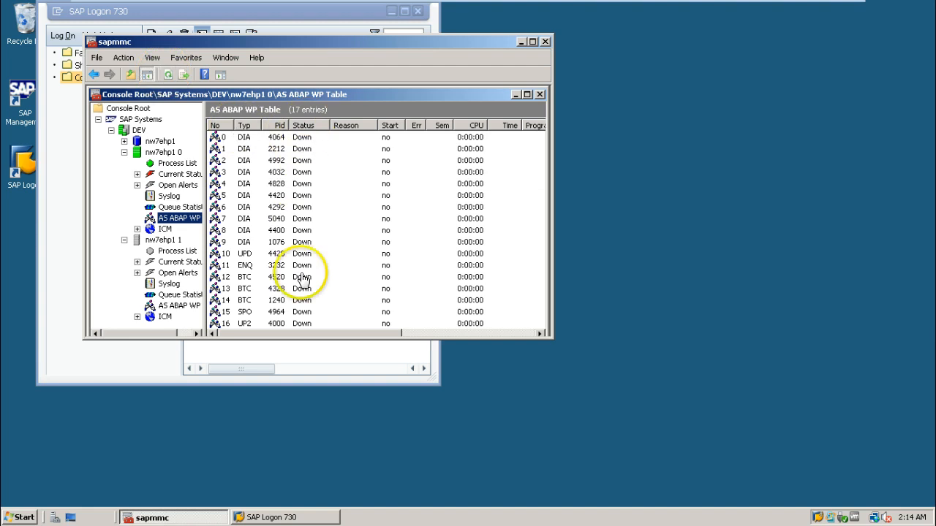
Expand instance 0, recheck its process list and work processes, then collapse it.
click(159, 152)
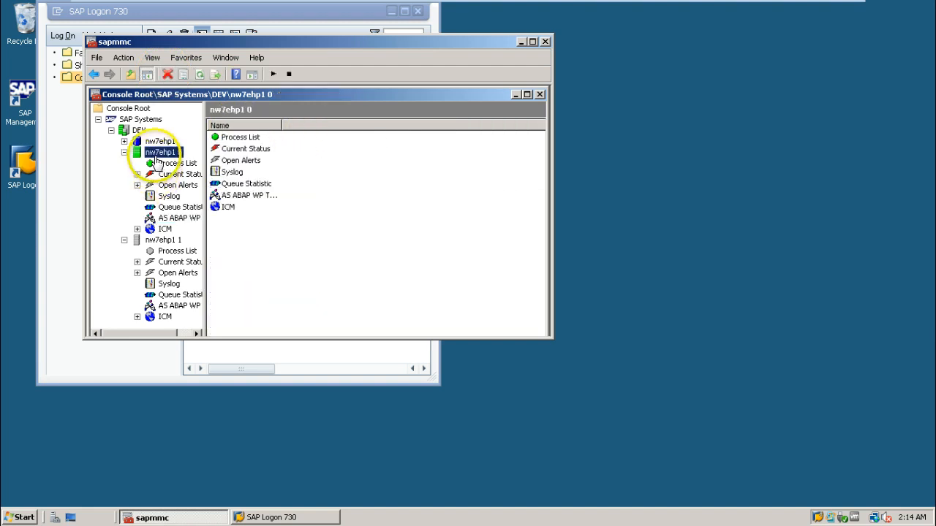
click(177, 164)
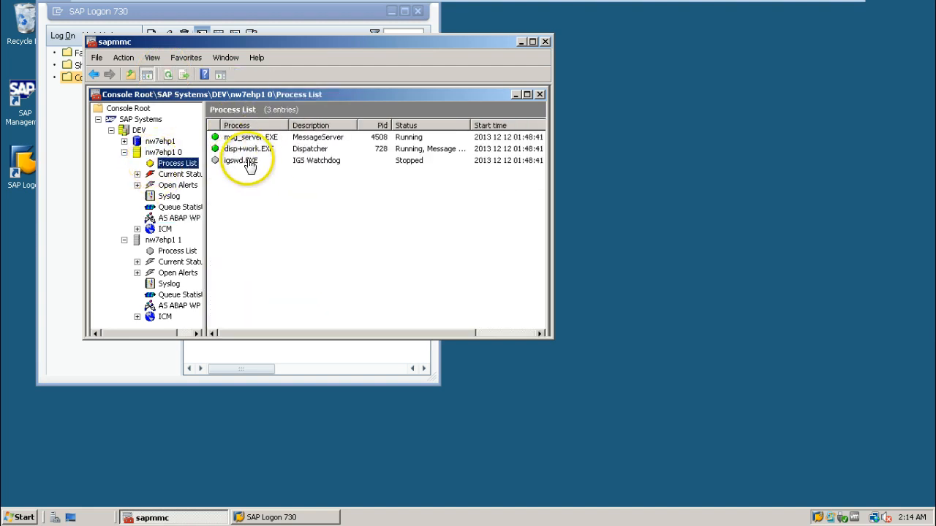
mouse_move(105, 154)
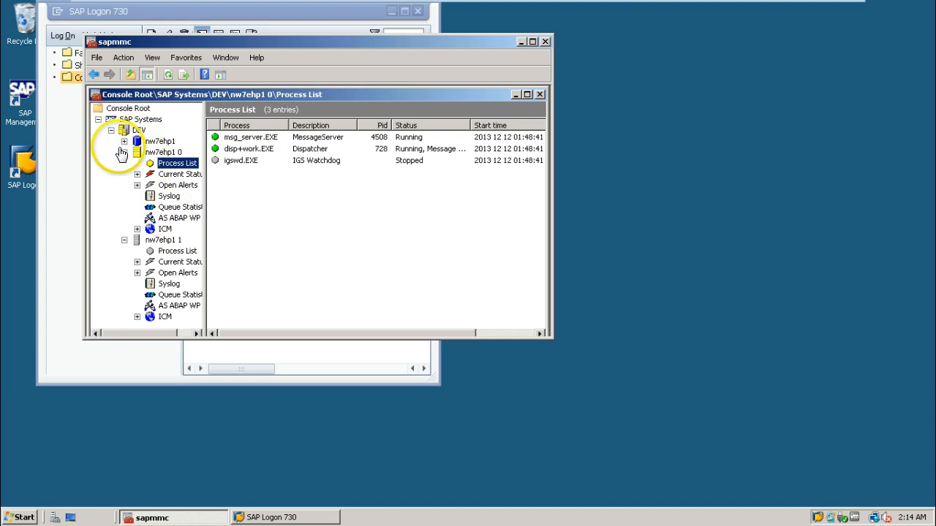
click(179, 218)
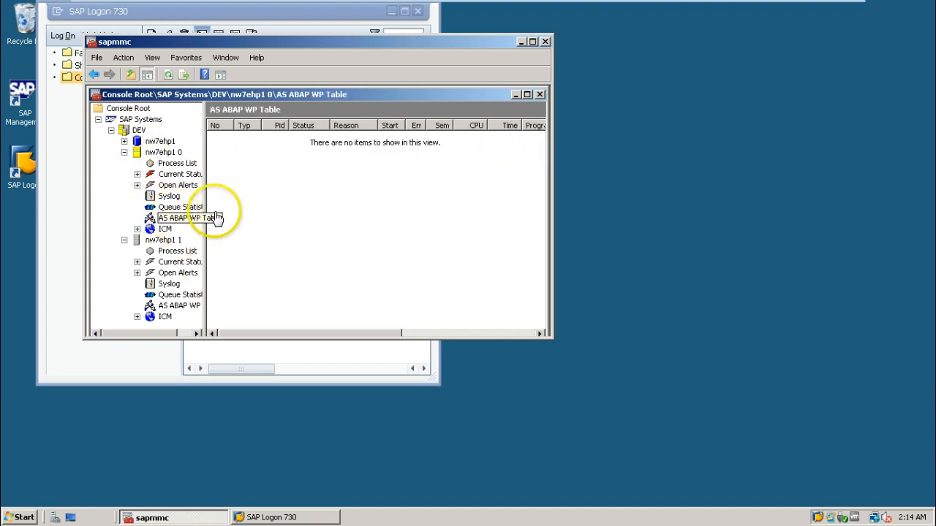
click(178, 163)
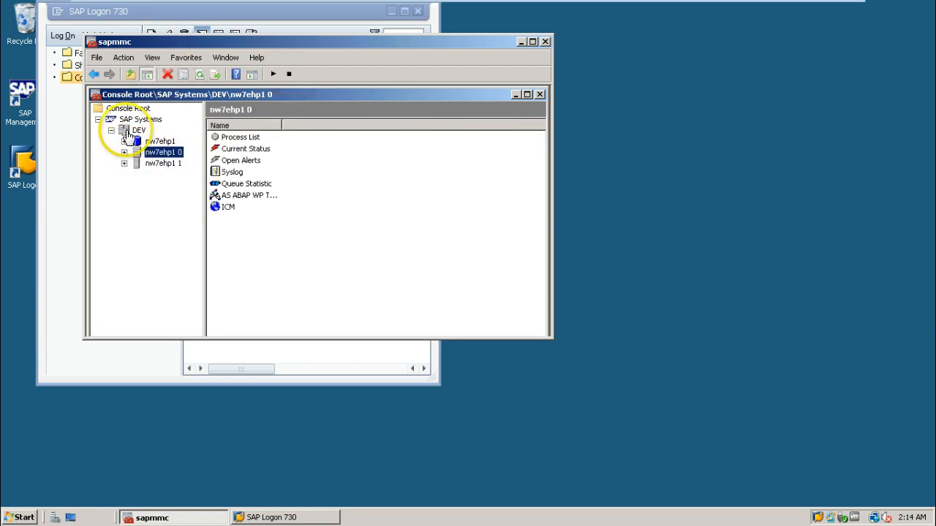
Start the DEV system and view instance 0's AS ABAP work process table.
right_click(140, 130)
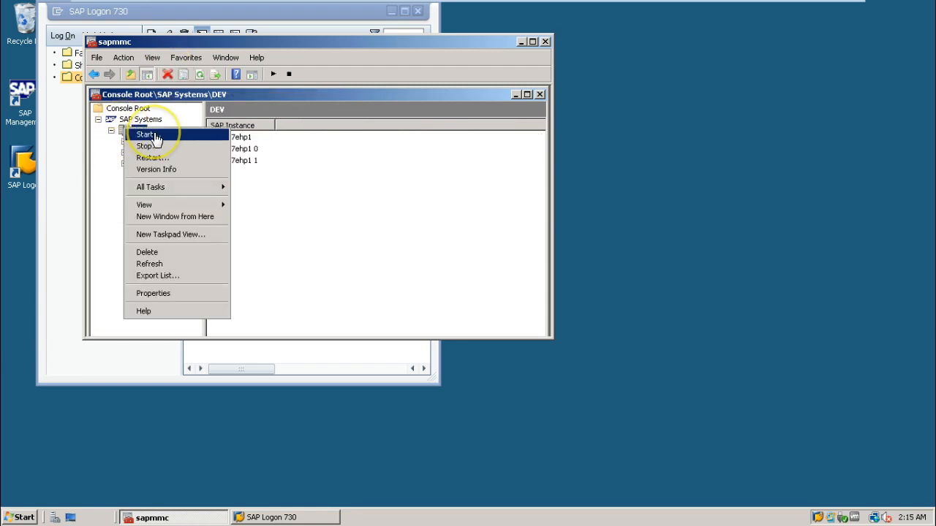
click(150, 136)
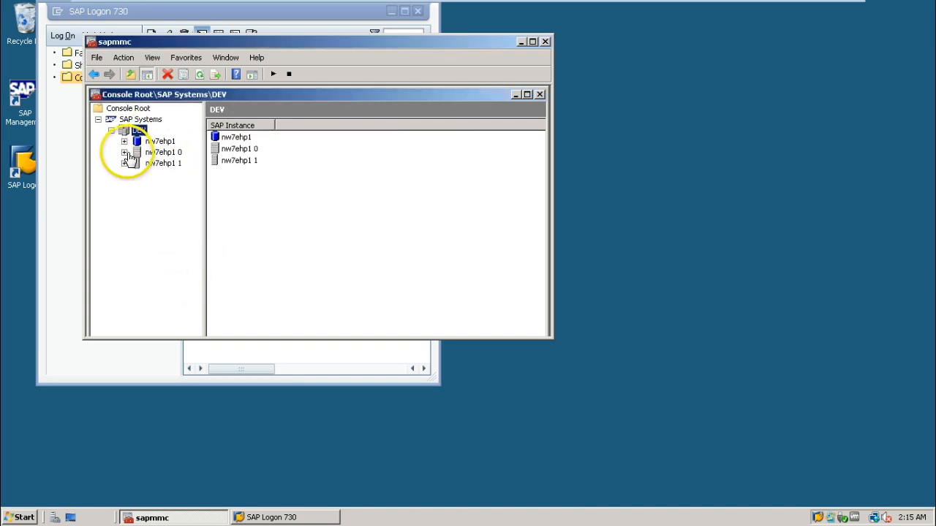
click(125, 153)
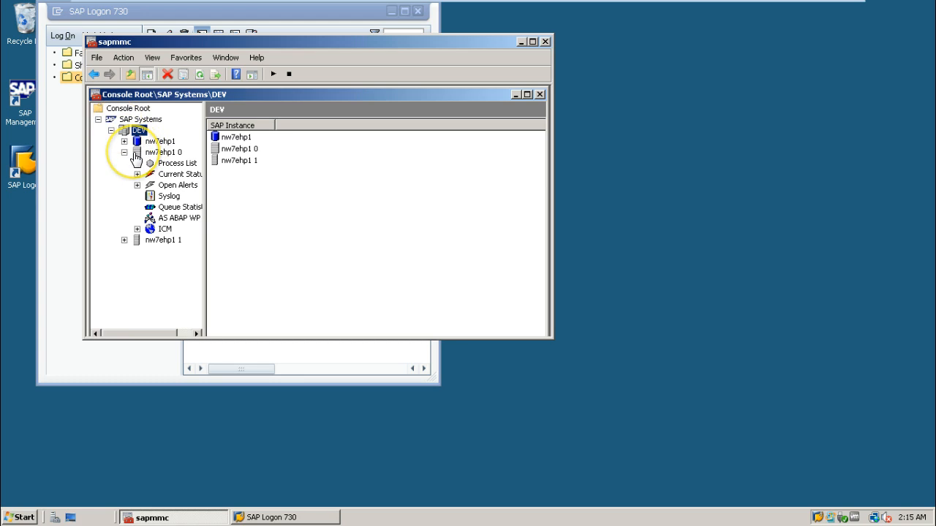
click(175, 217)
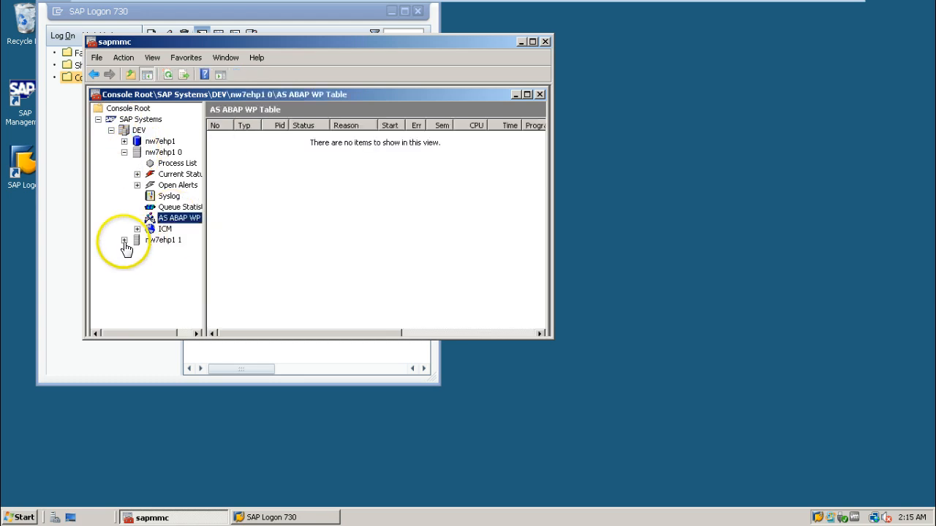
Check instance 1's status and process list, and recheck instance 0's 17 waiting work processes.
click(136, 240)
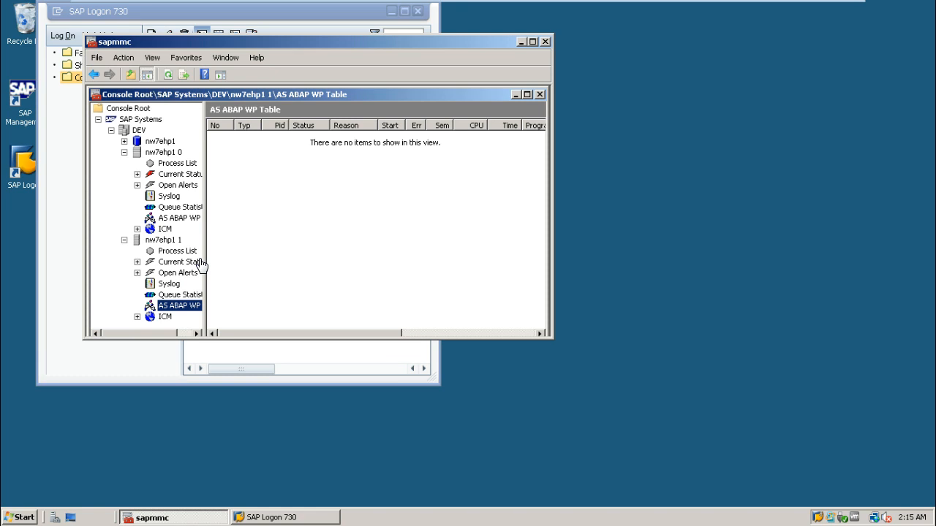
click(159, 240)
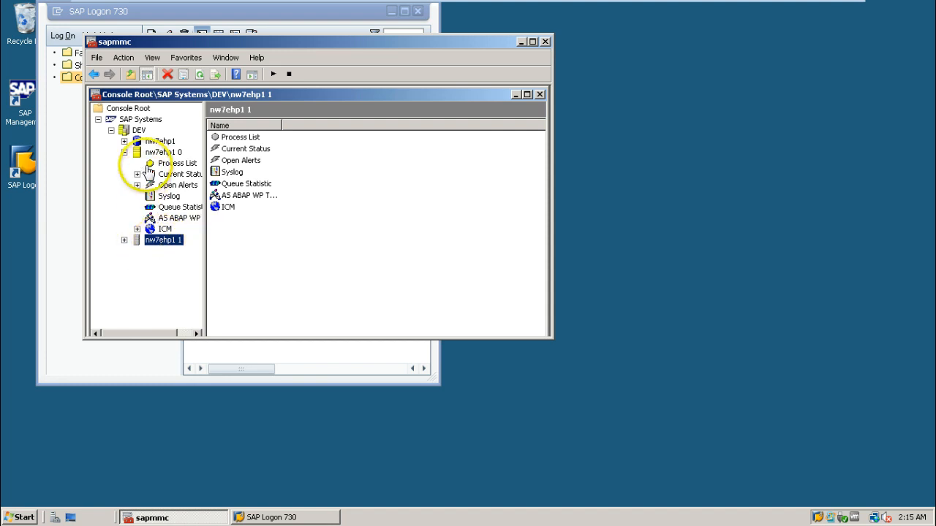
click(175, 218)
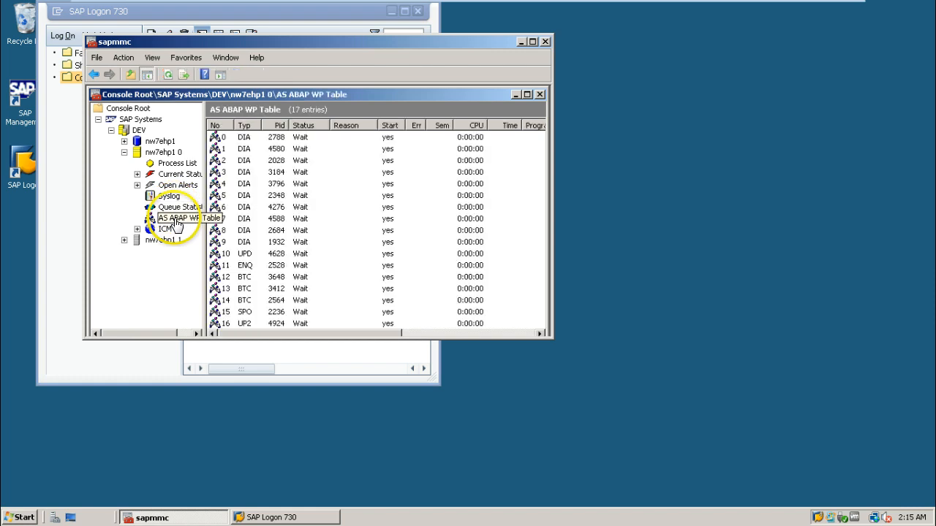
click(164, 240)
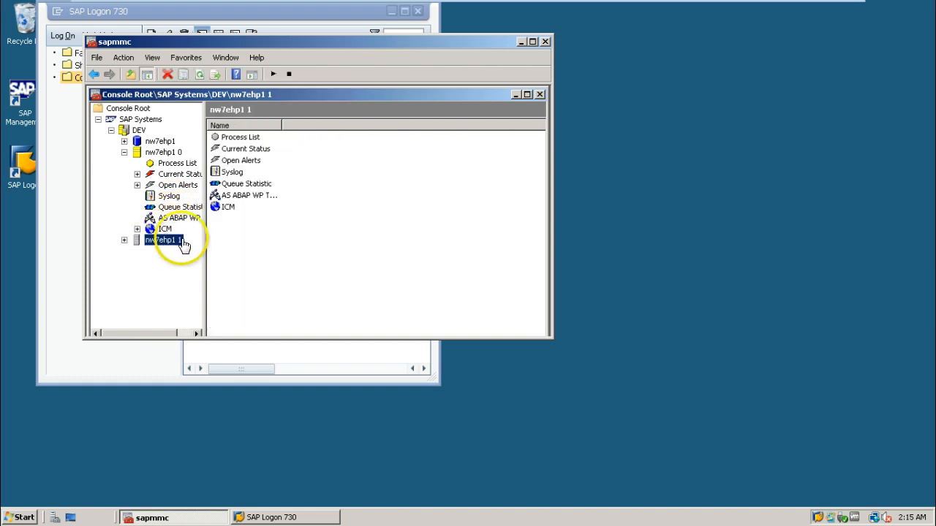
click(164, 240)
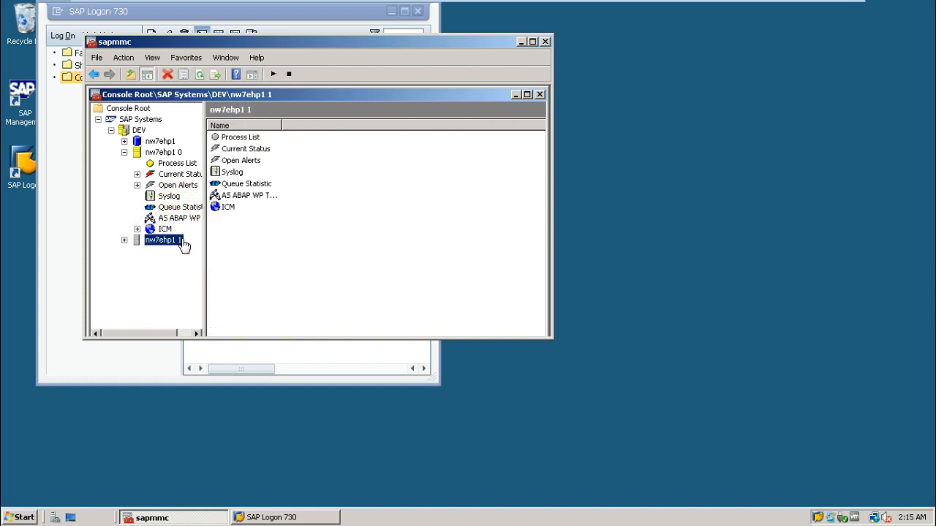
click(125, 240)
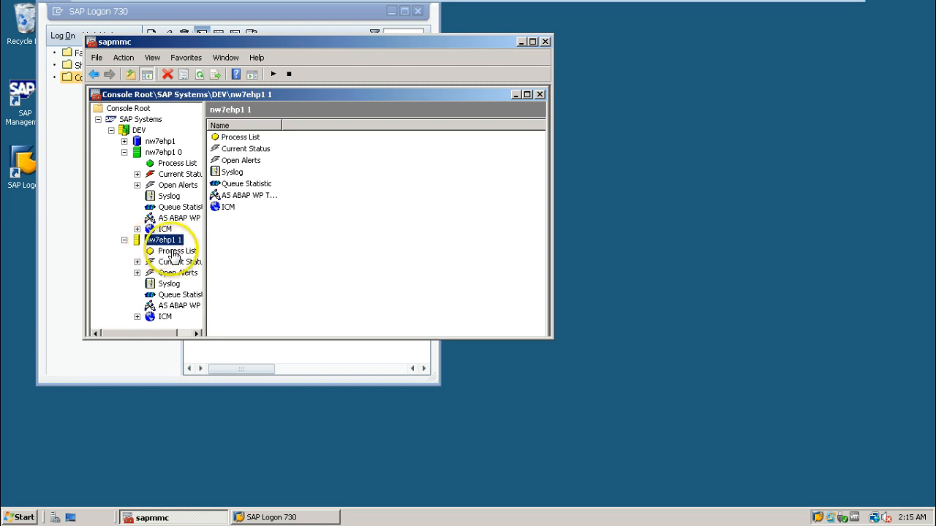
click(176, 250)
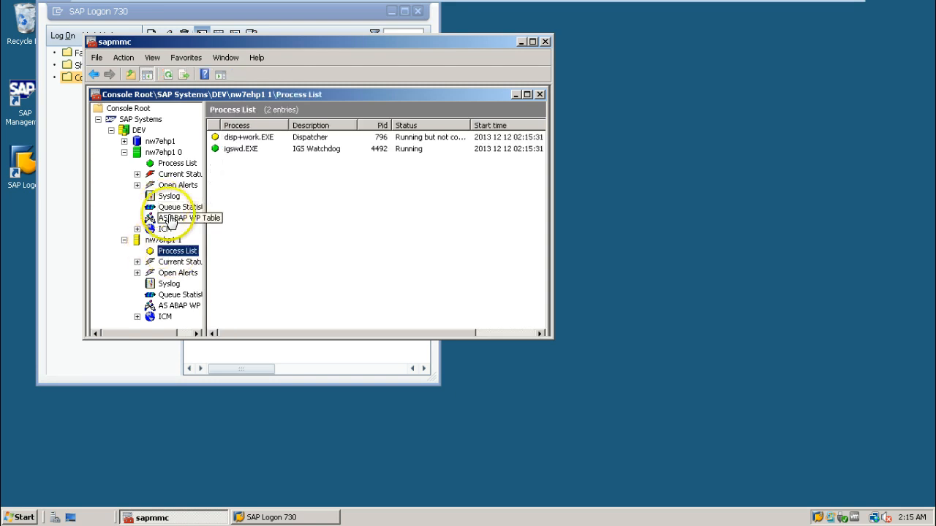
click(176, 218)
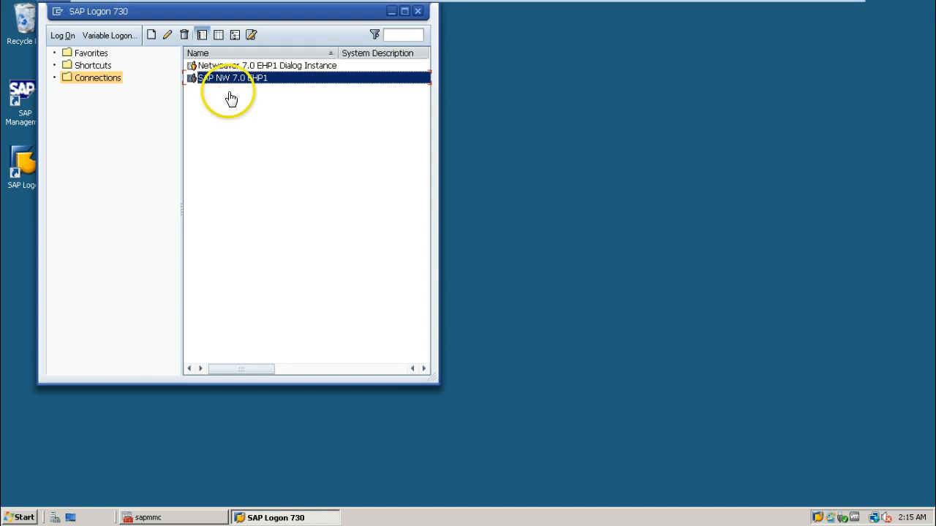
Open the SAP NW 7.0 EHP1 logon in client 000 and try logging on as DDIC.
double_click(230, 78)
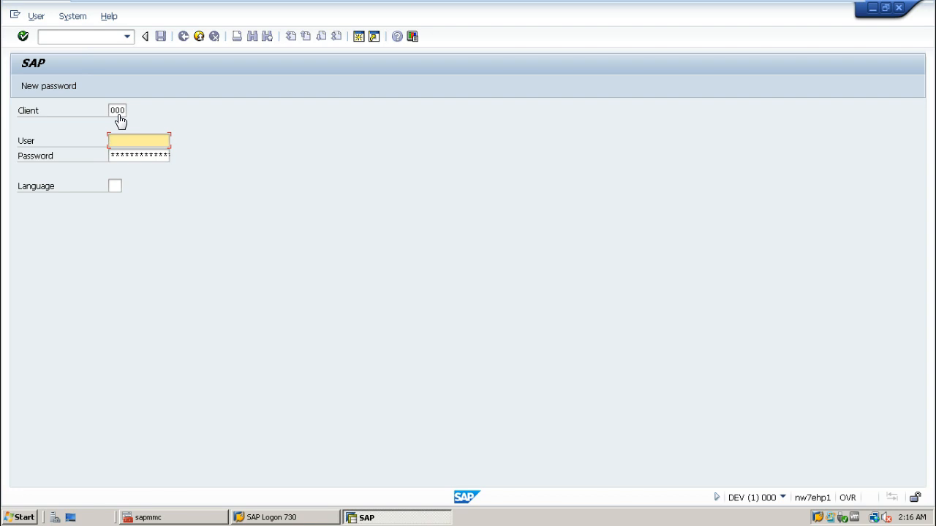
text(ddic)
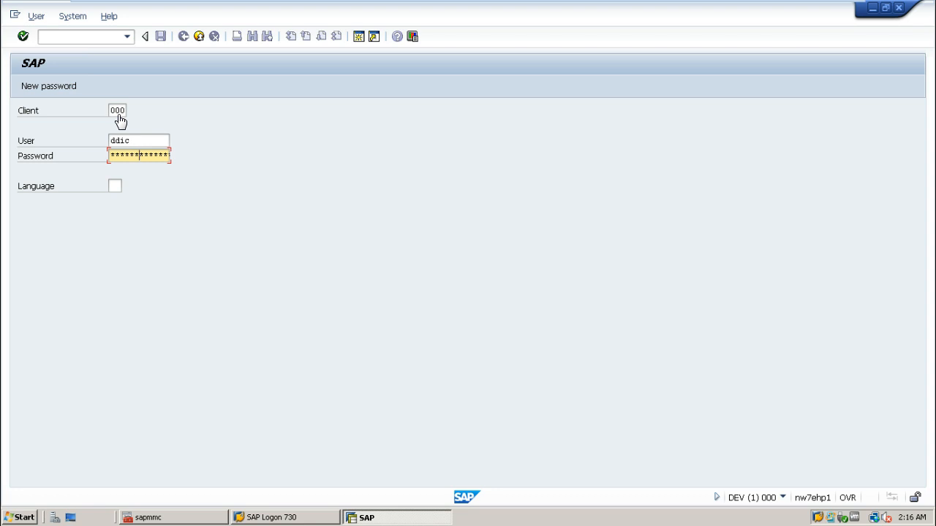
key(Enter)
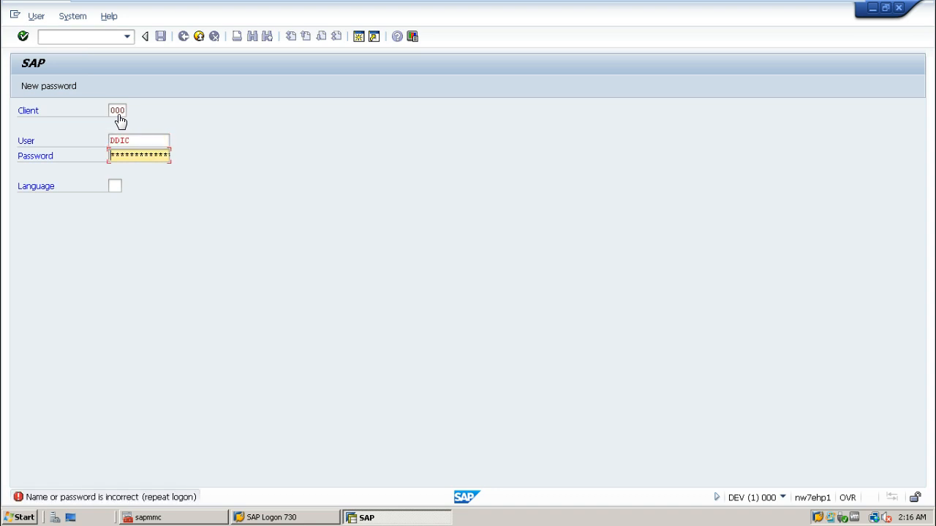